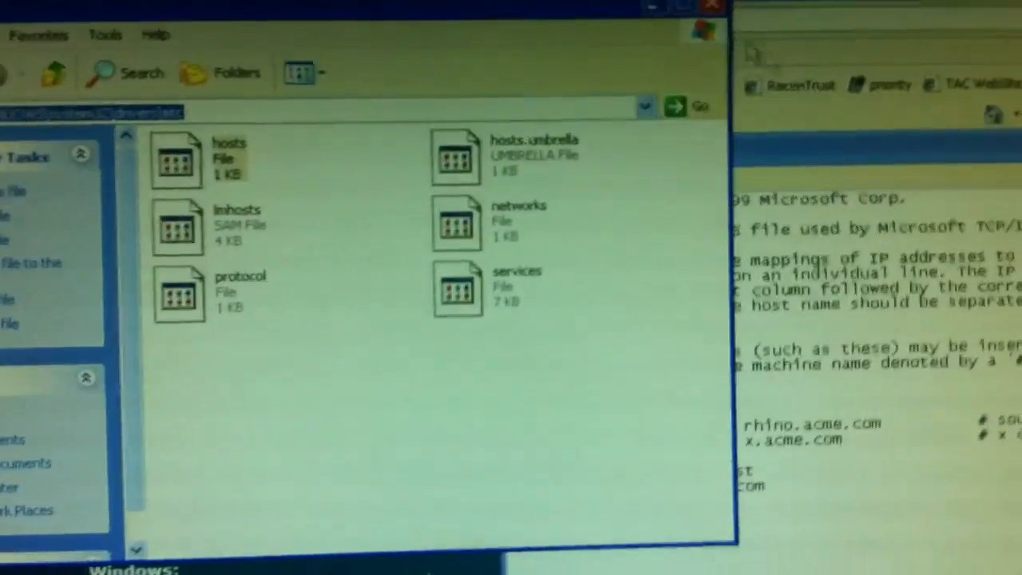
Step: Load the hosts file from the system drivers folder into Notepad for editing
double_click(177, 158)
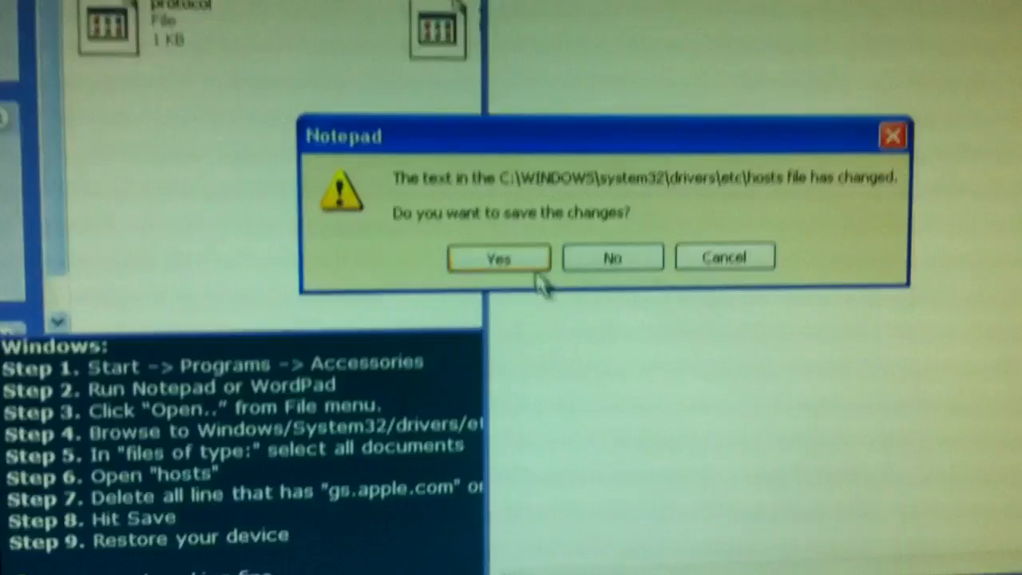
Step: Save the hosts file keeping only the localhost mapping below the comments
click(498, 256)
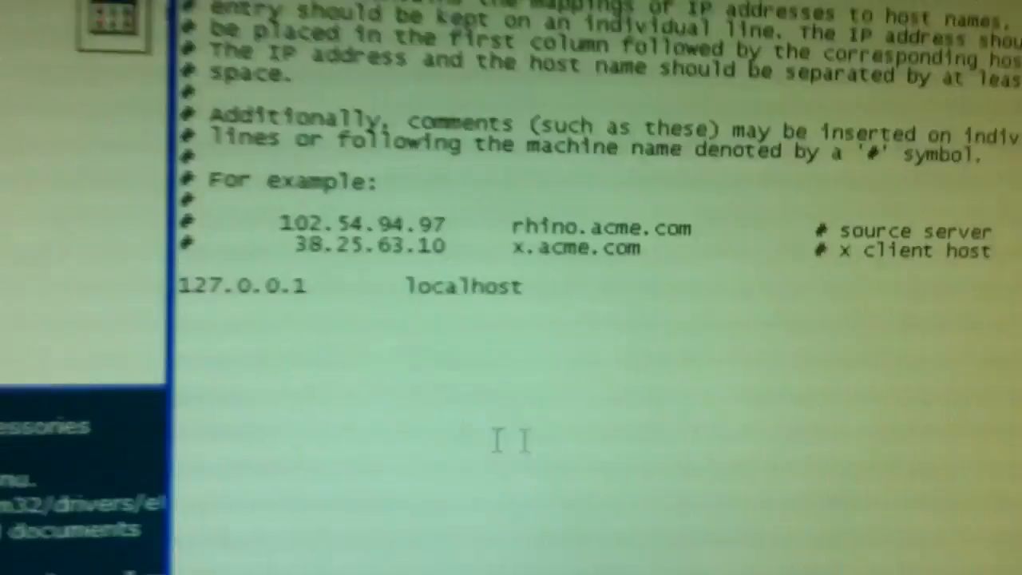
scroll(up, 3)
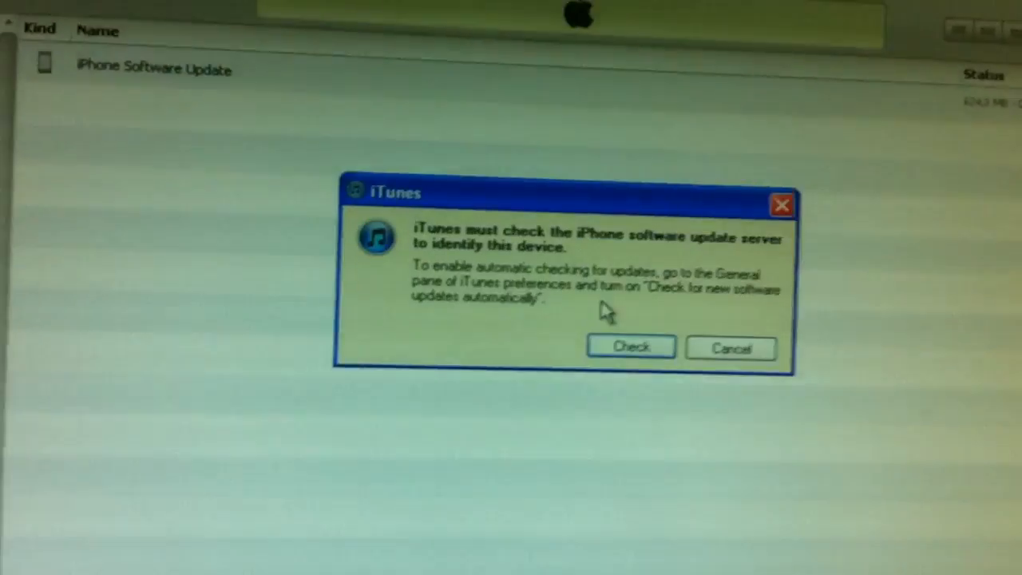
Step: Allow the update-server check and acknowledge the recovery-mode notice for the iPhone
click(629, 346)
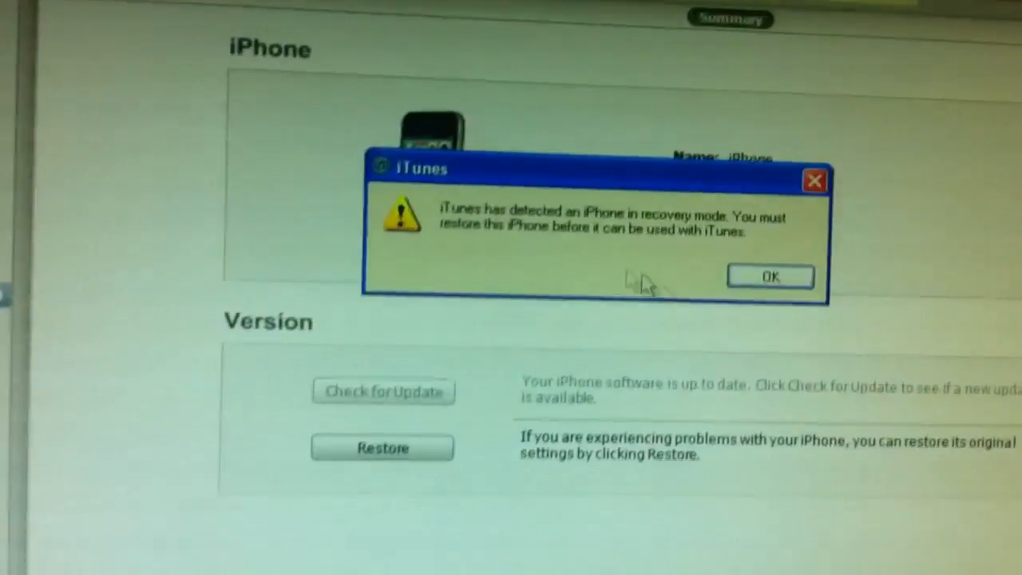
click(770, 276)
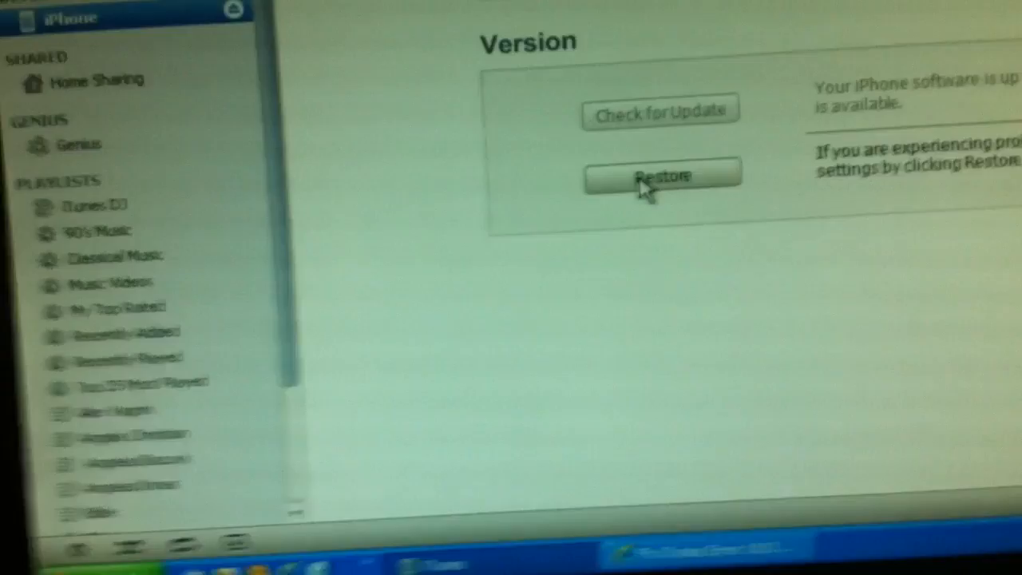
Step: Restore the iPhone with iPhone3,1_4.2.1_8C148_Restore.ipsw, confirming erase and restore
click(660, 174)
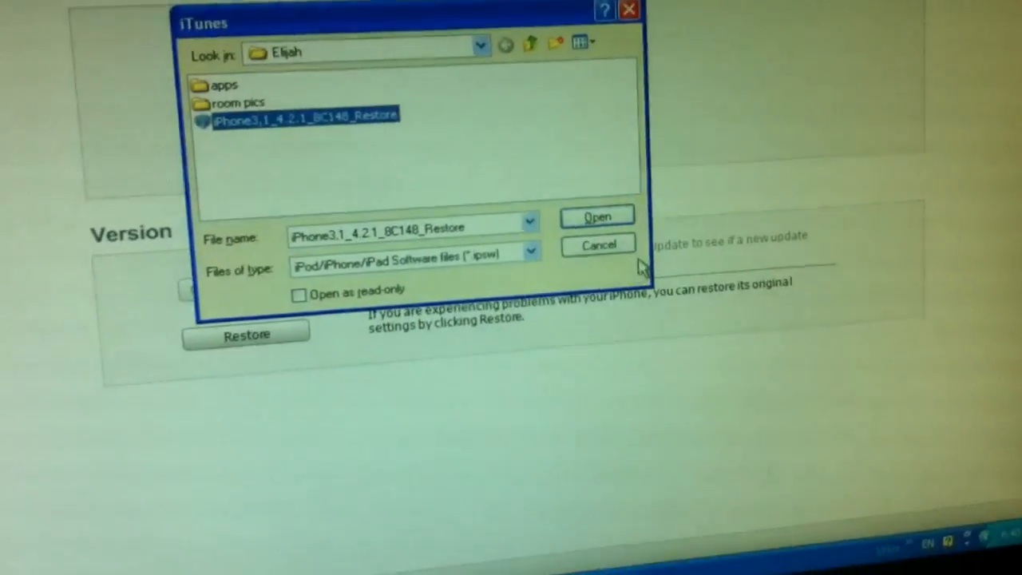
click(595, 216)
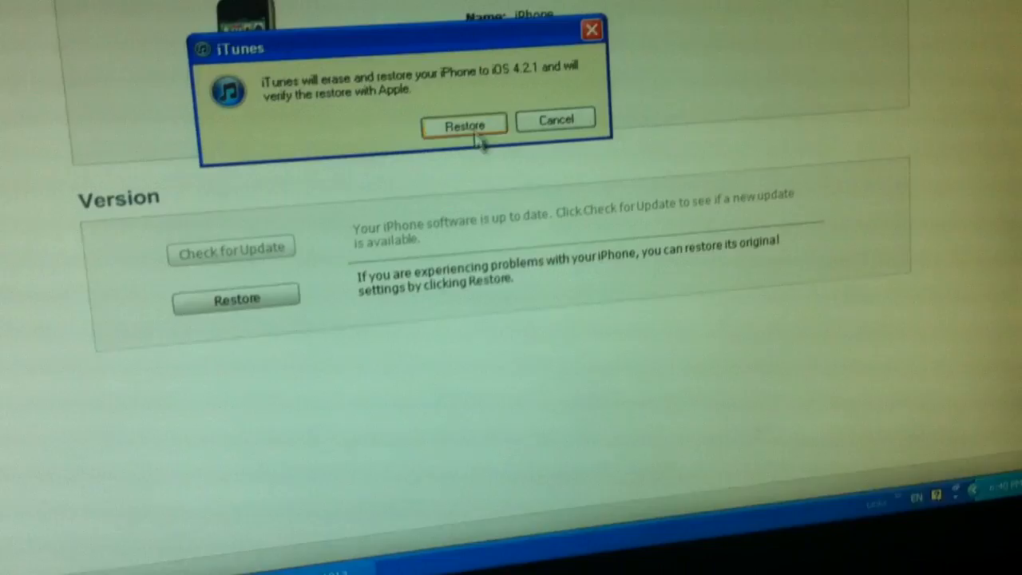
click(463, 124)
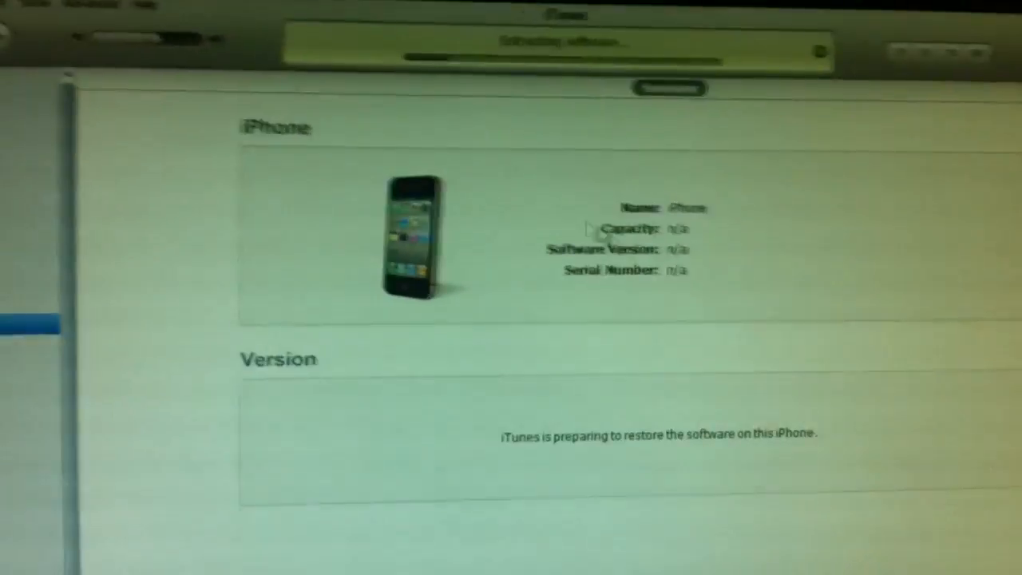